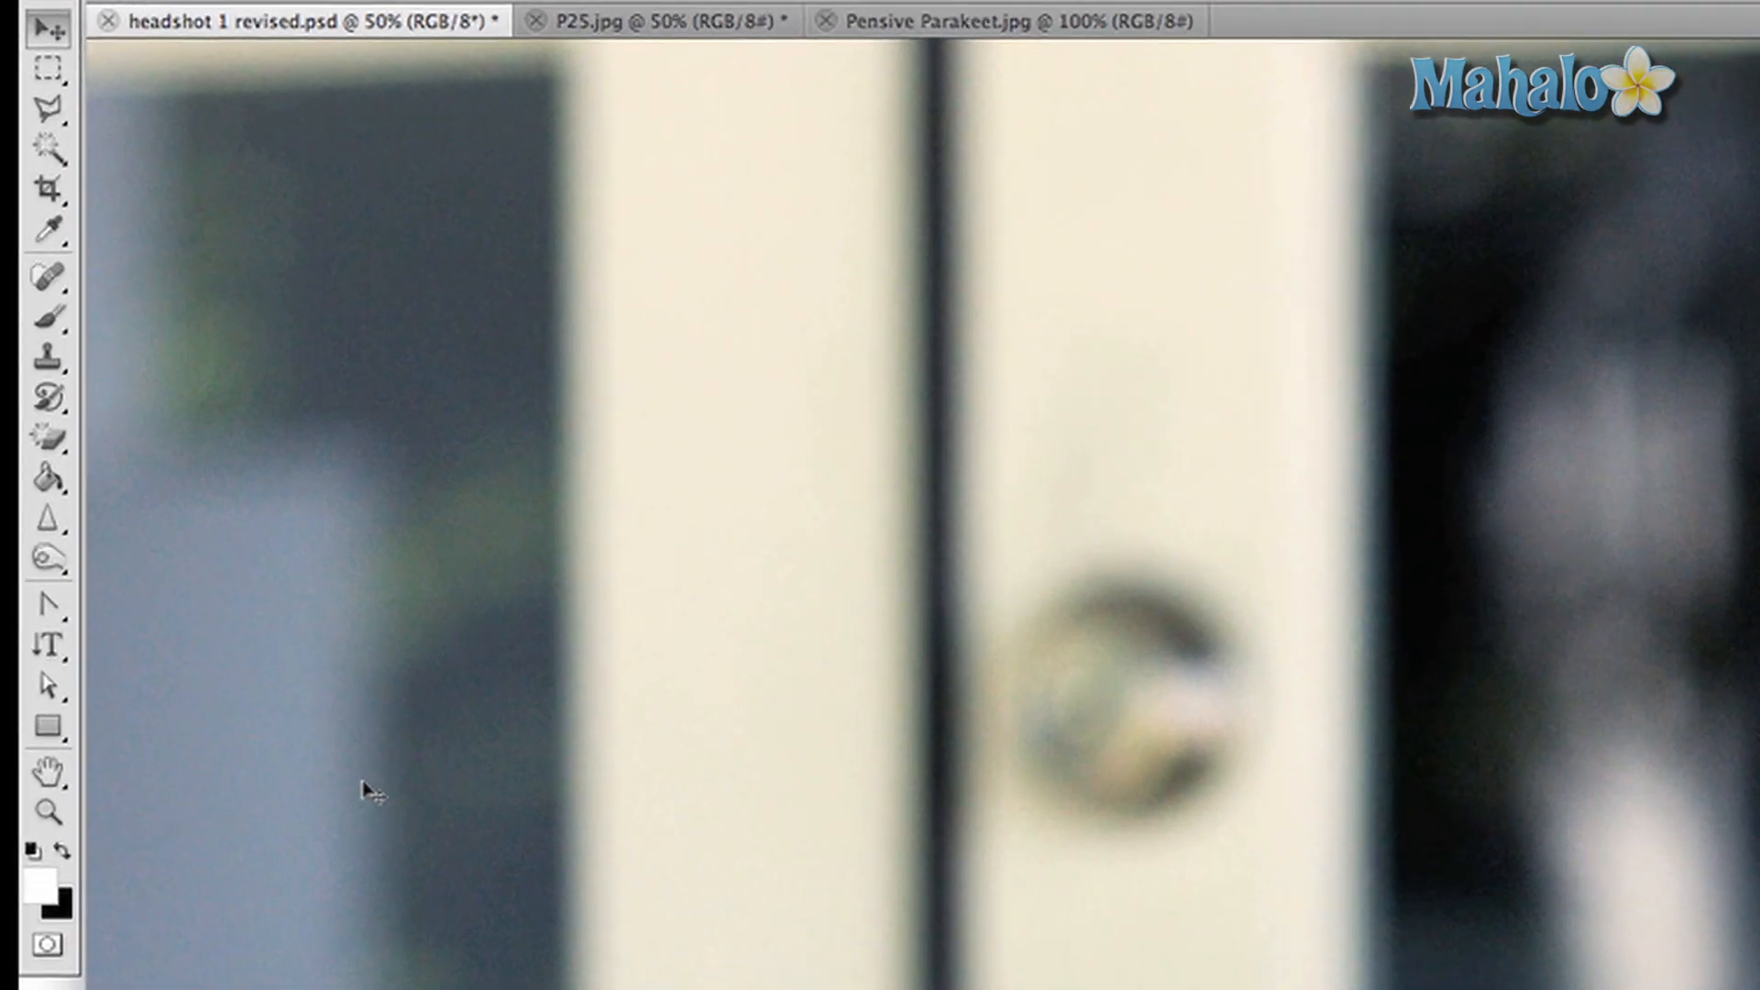
# - Draw a vertical text frame left of the face and type 'PHOTO'
pyautogui.click(46, 649)
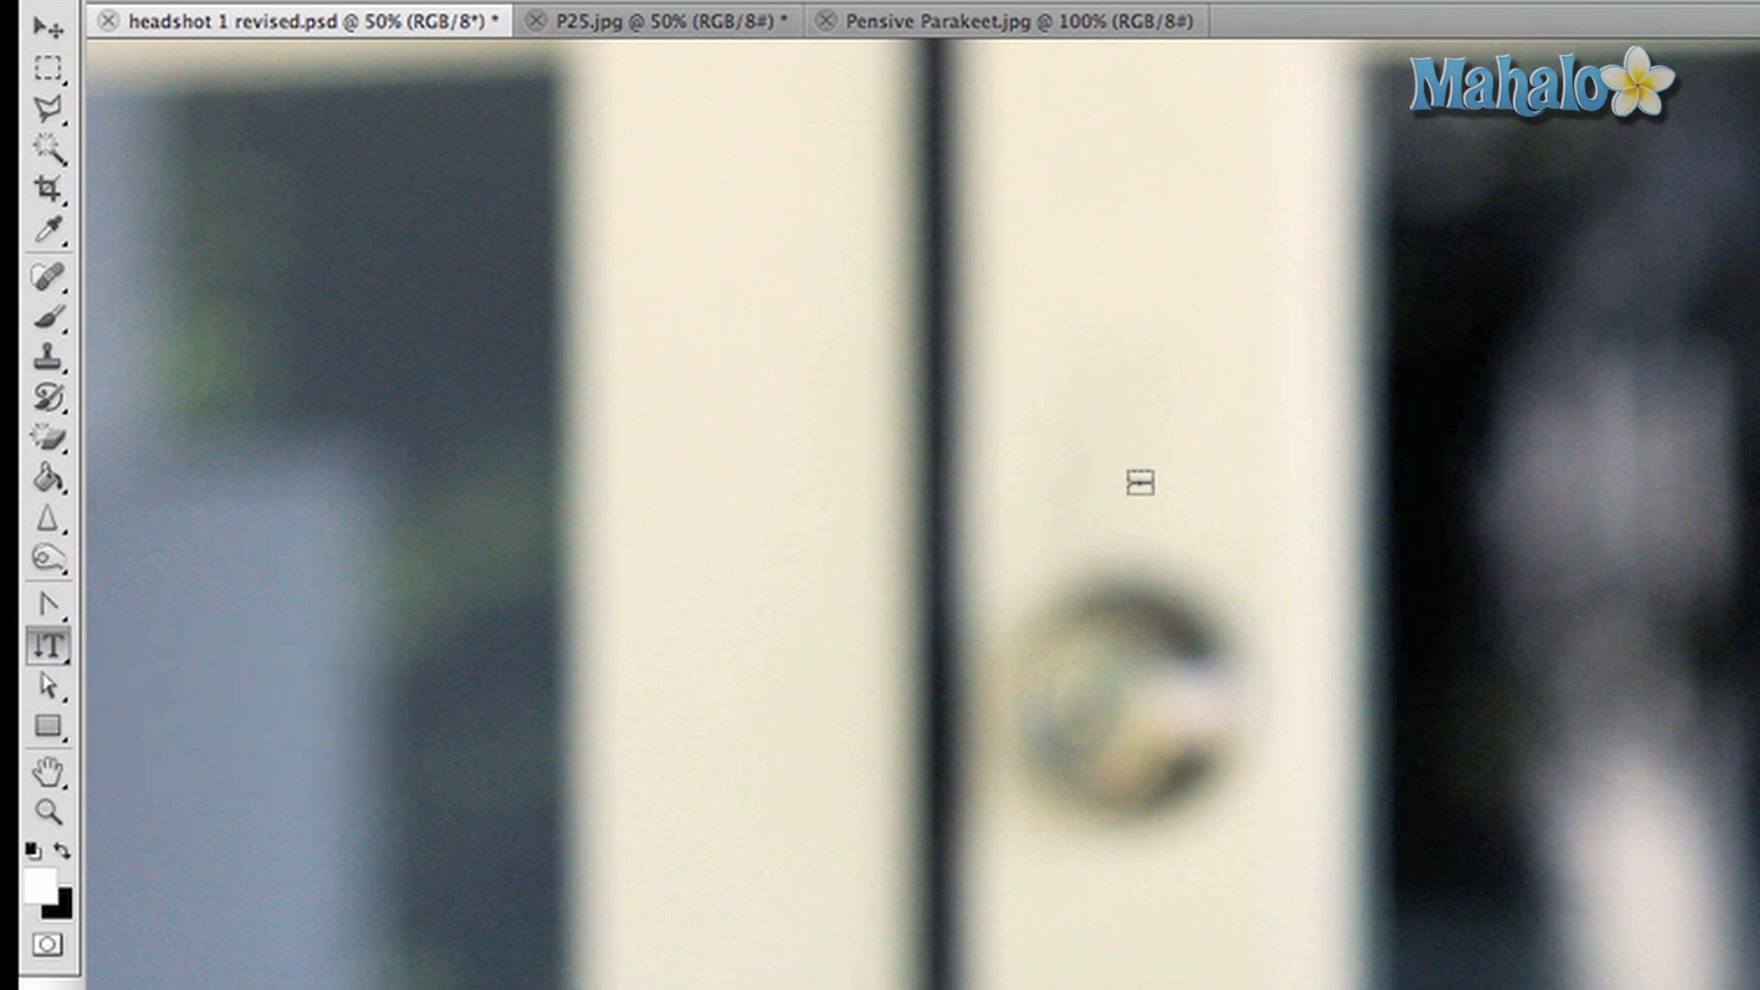
pyautogui.moveTo(1583, 845)
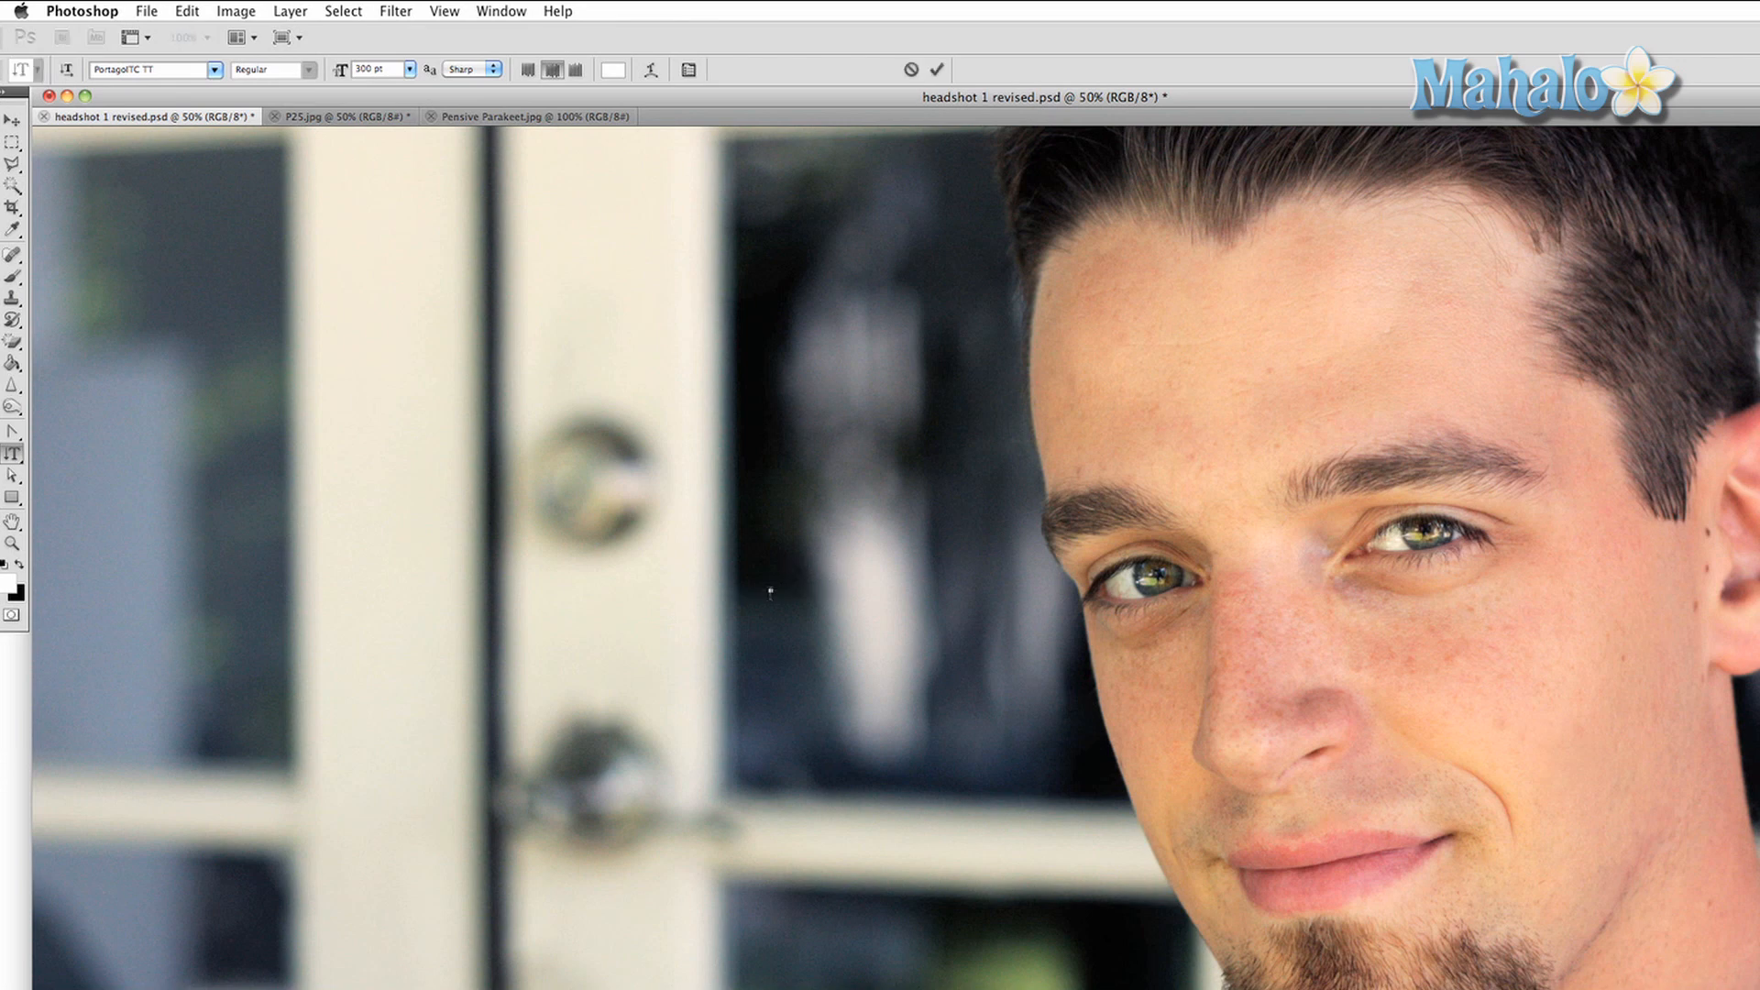
pyautogui.write('PH')
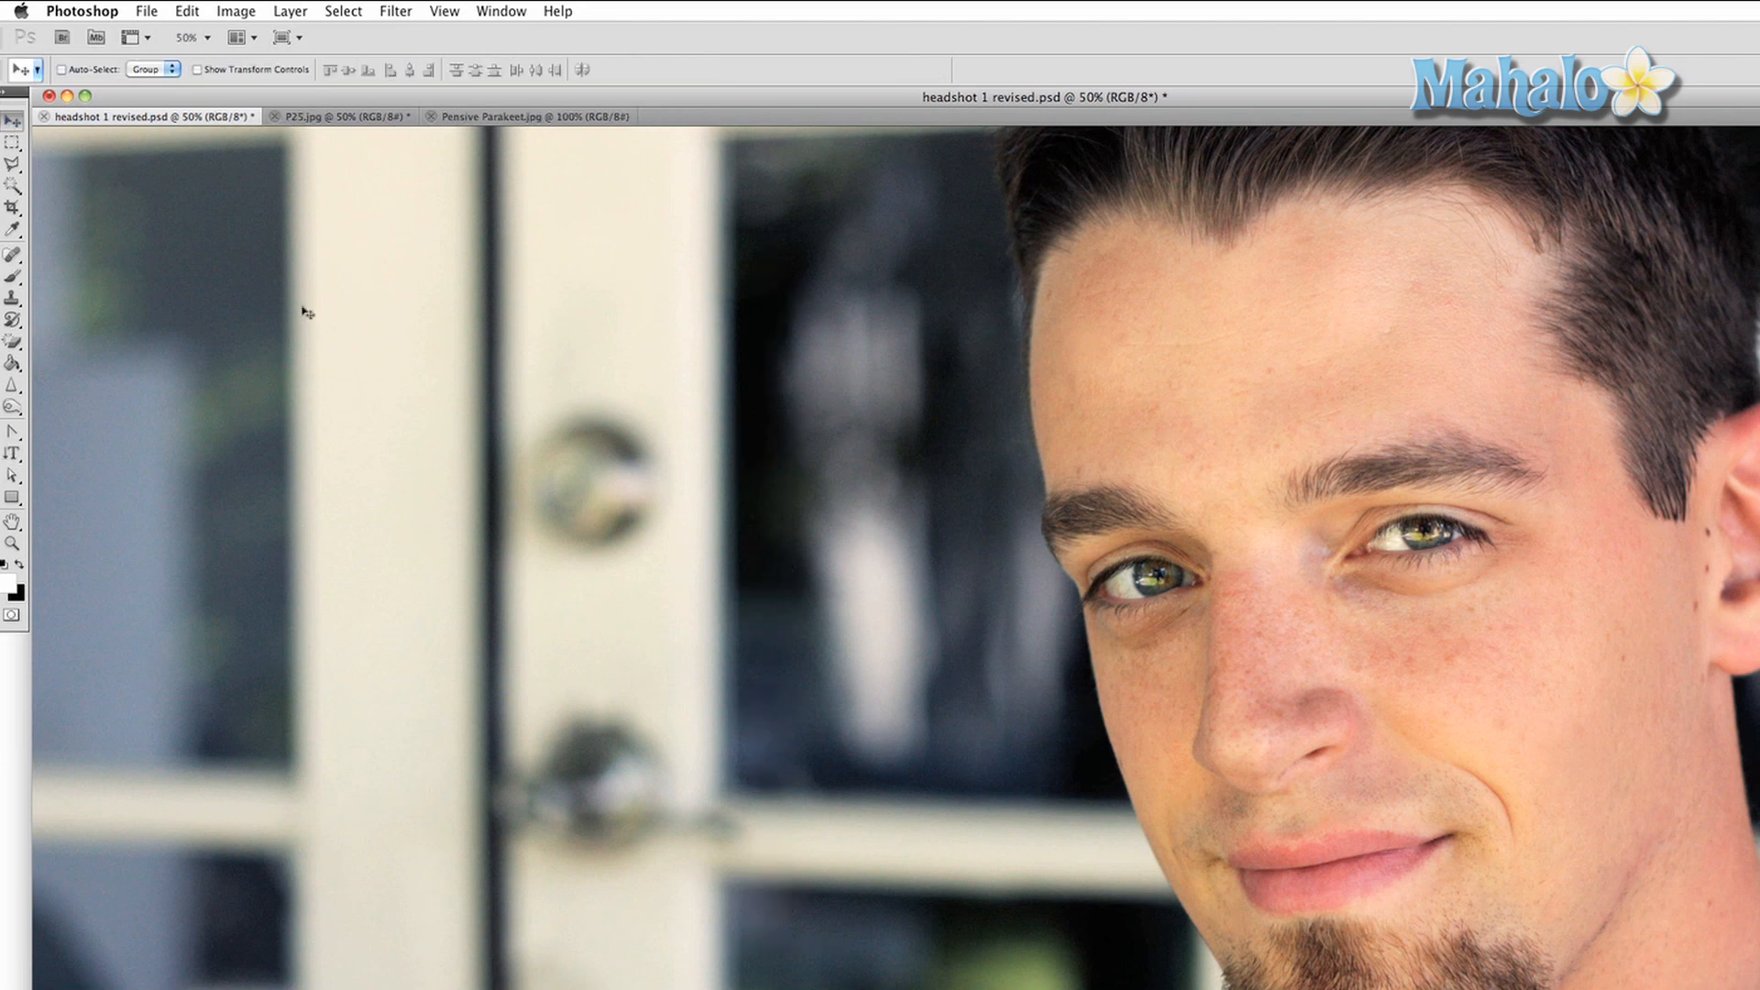
pyautogui.moveTo(701, 267); pyautogui.dragTo(785, 510)
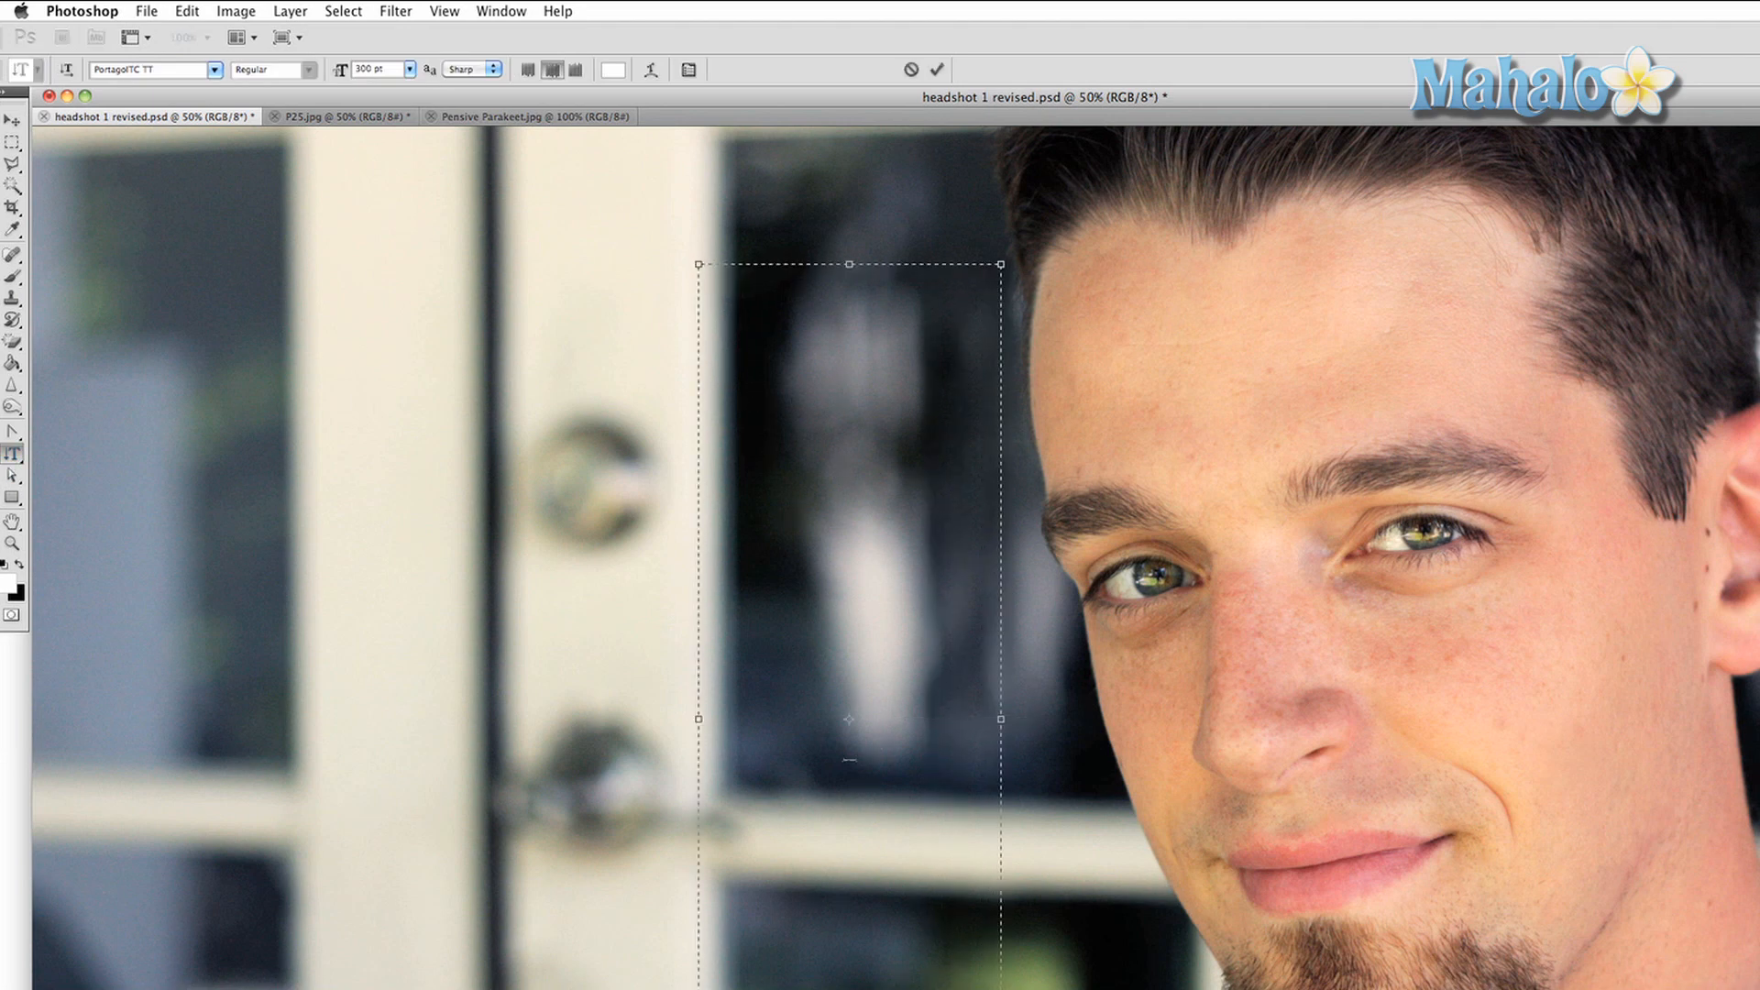
pyautogui.write('PHOTO')
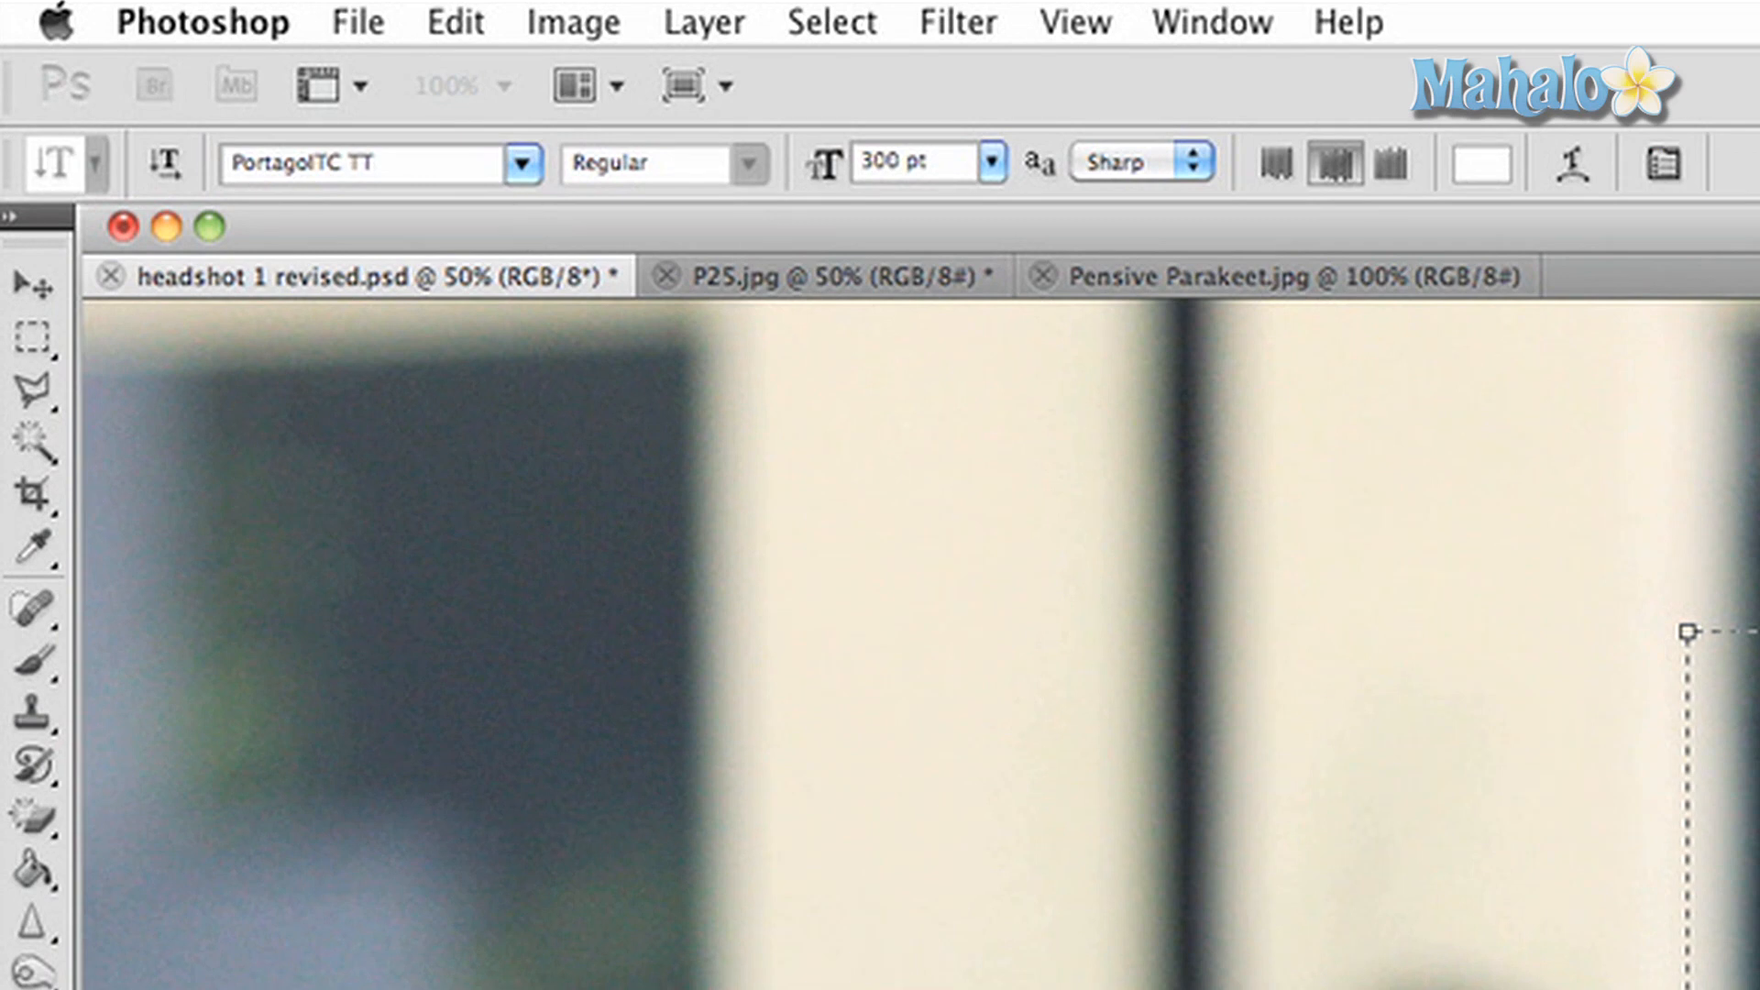
pyautogui.moveTo(514, 226)
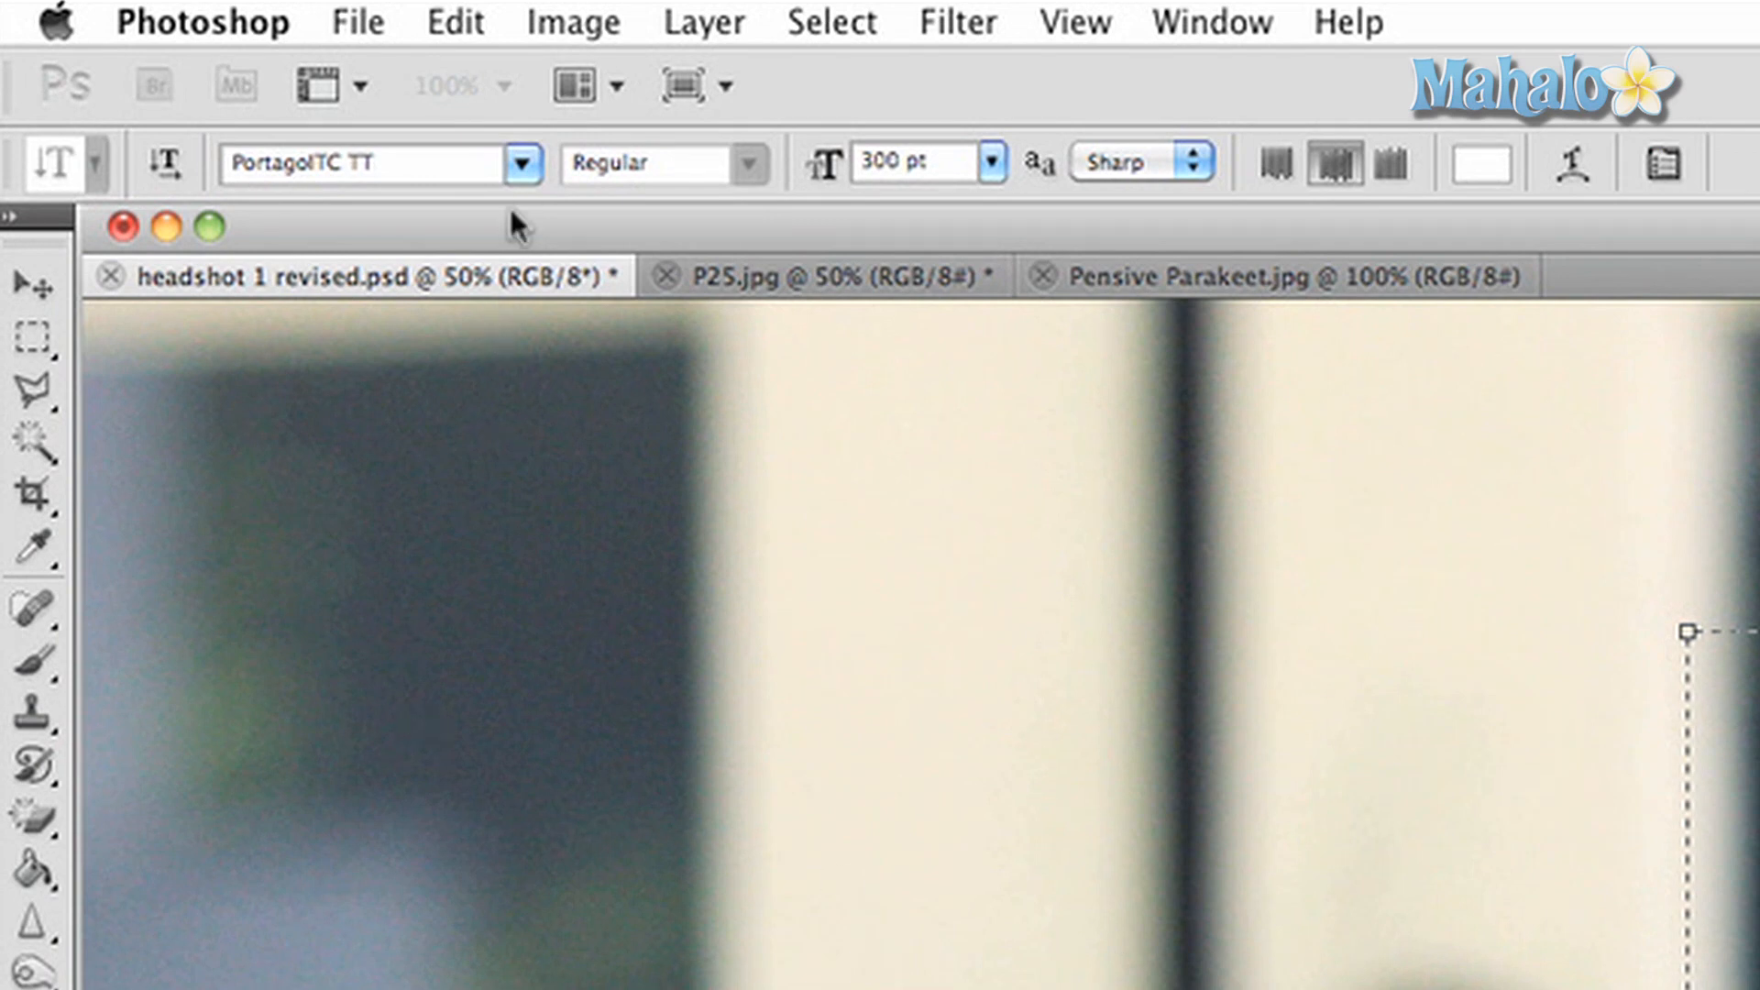
# - Change the vertical text's font to Silom
pyautogui.click(520, 164)
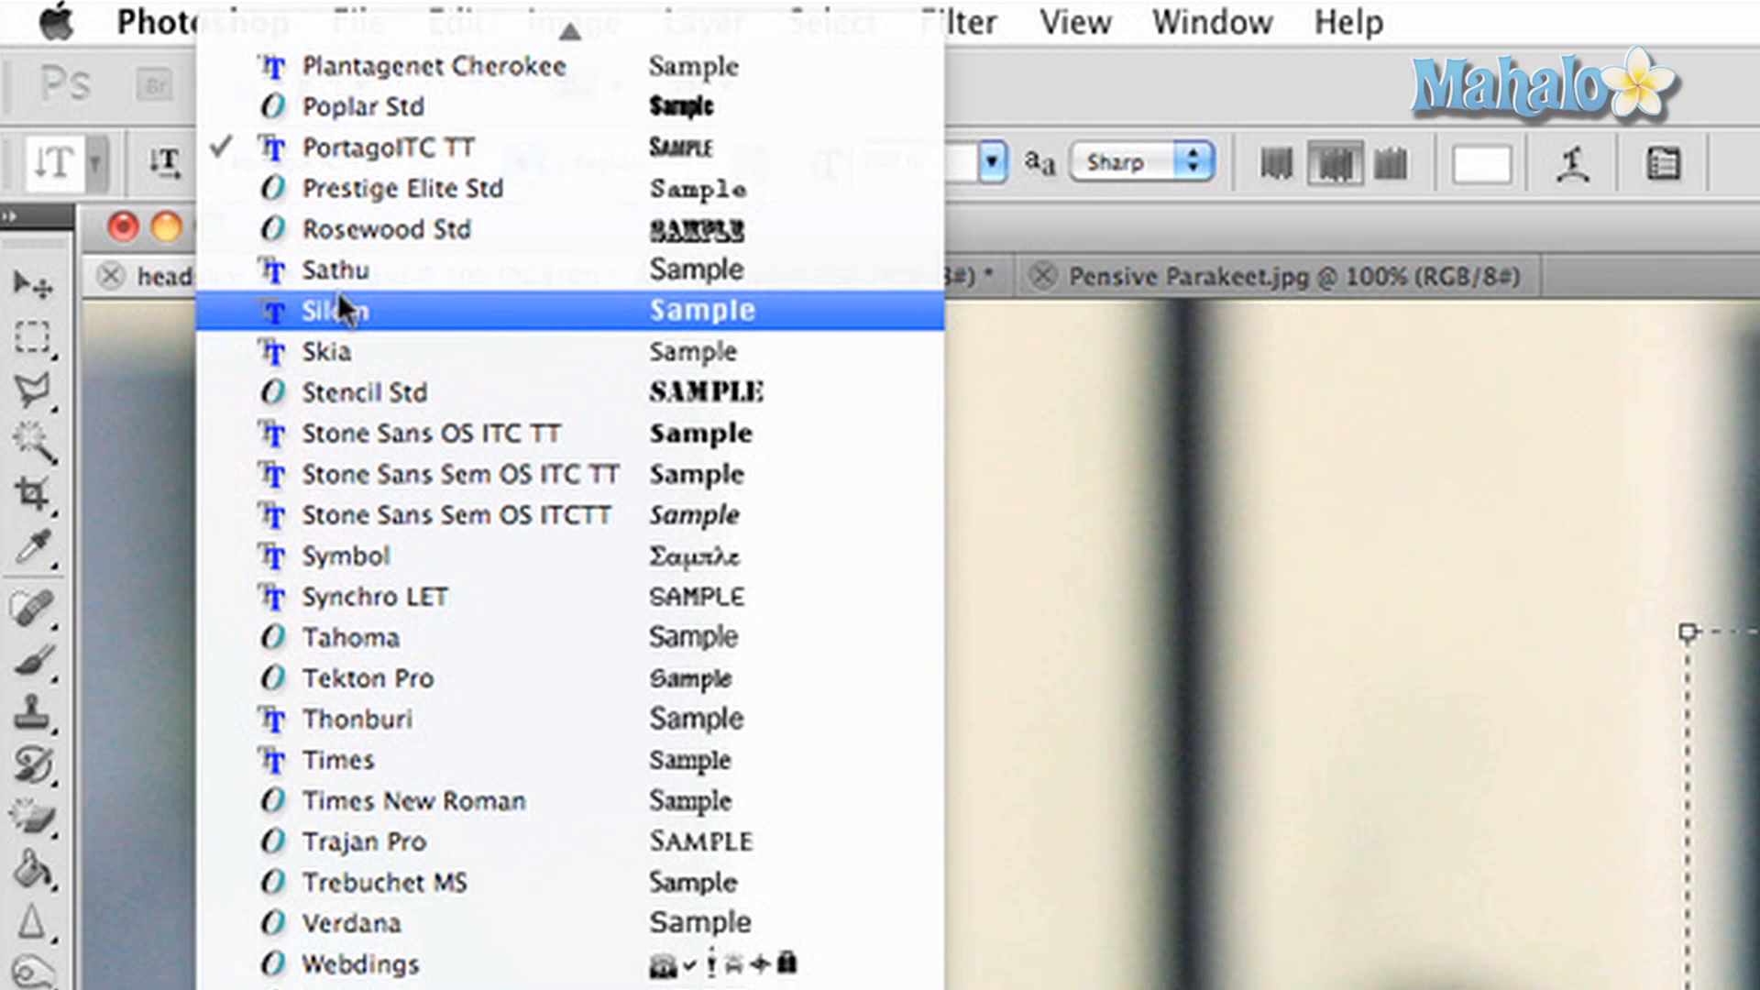
pyautogui.click(332, 310)
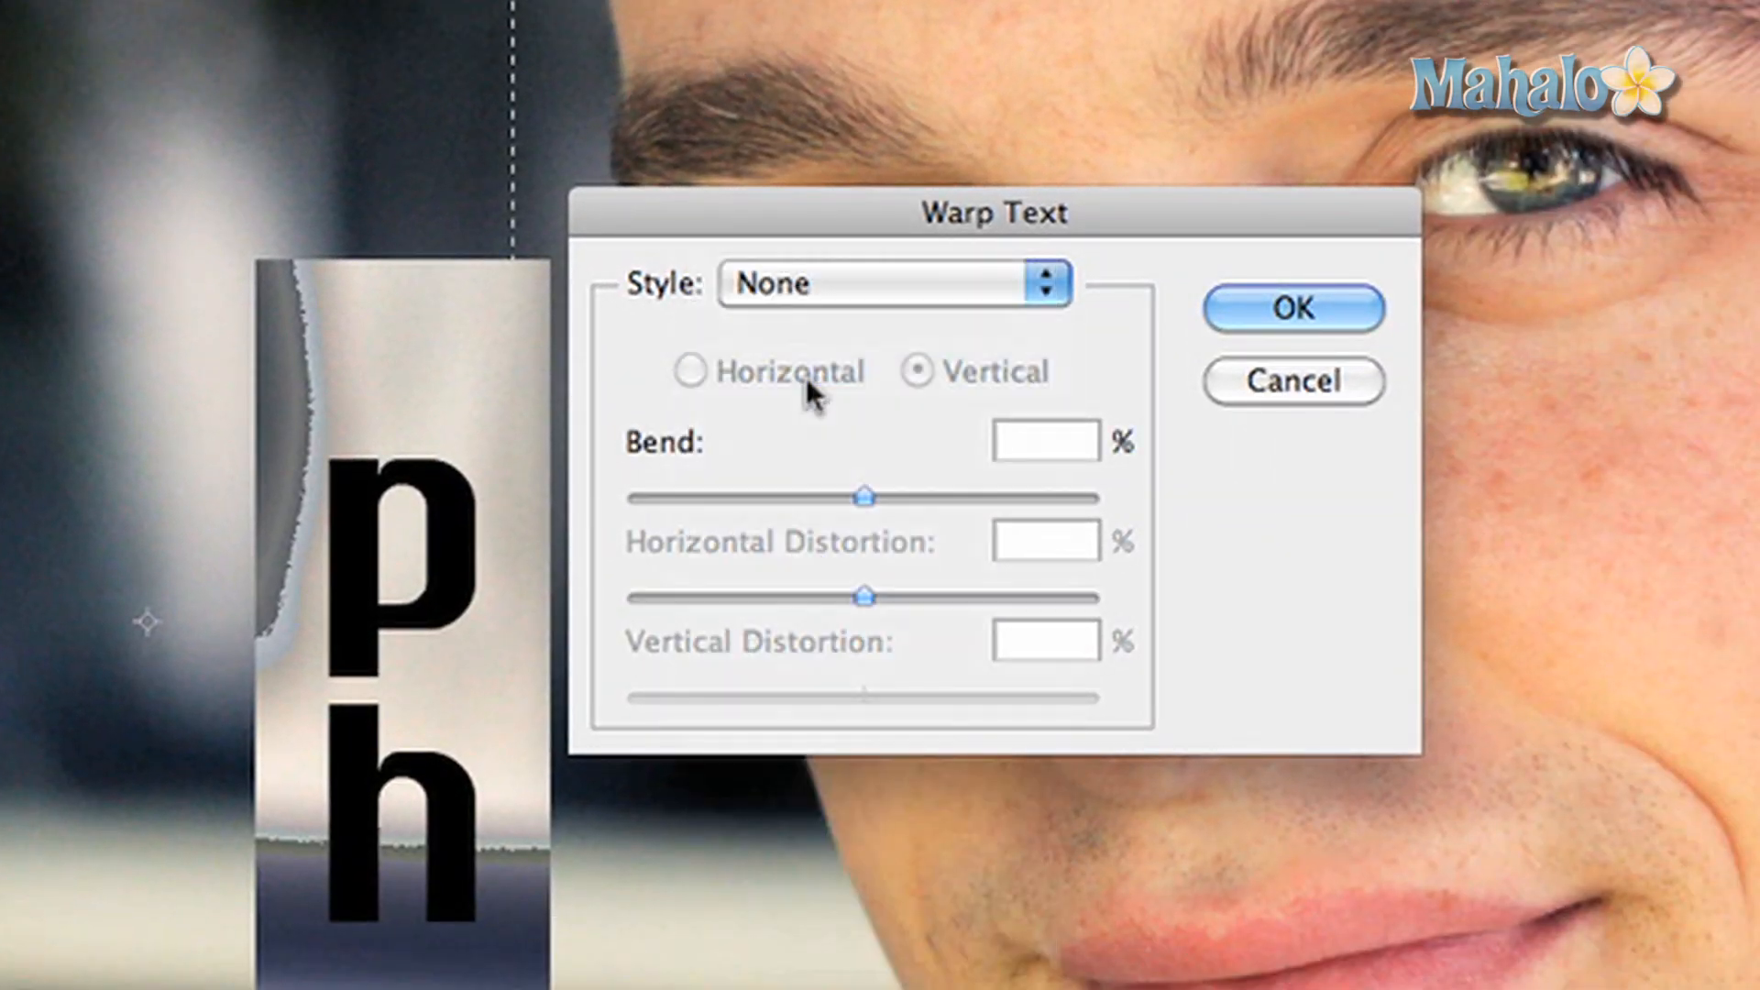
# - Set the Warp Text style to Arc, keeping Vertical with +50% bend
pyautogui.click(892, 283)
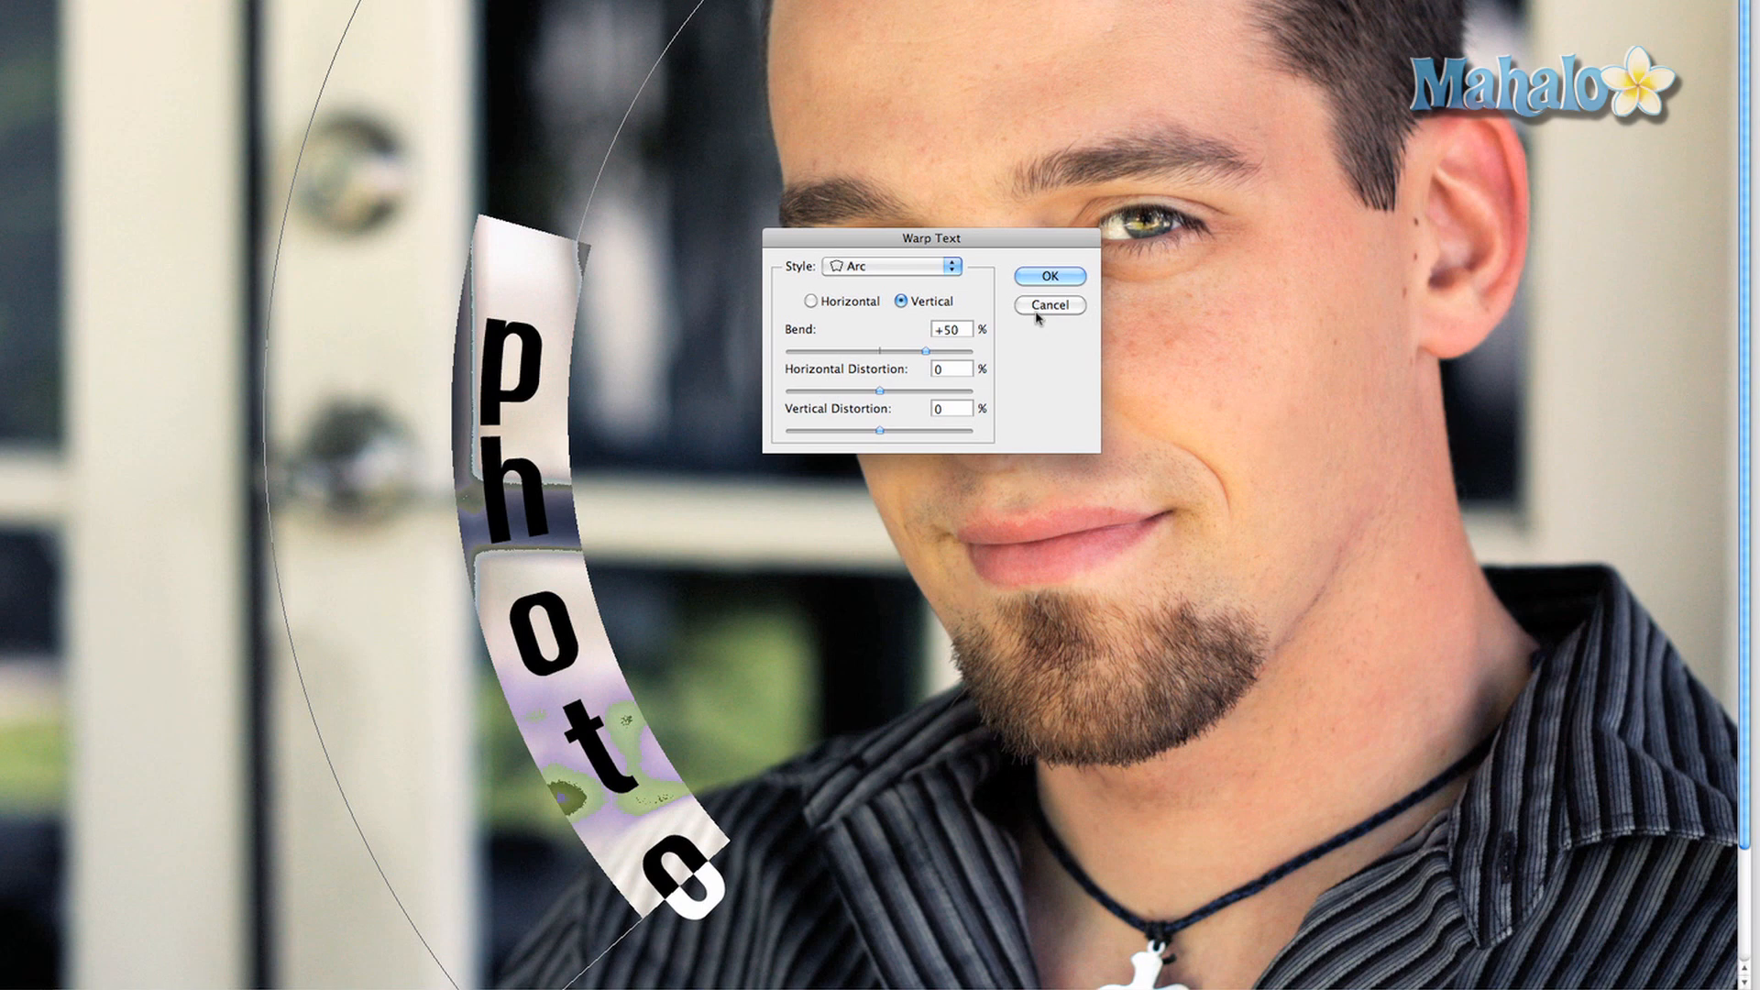